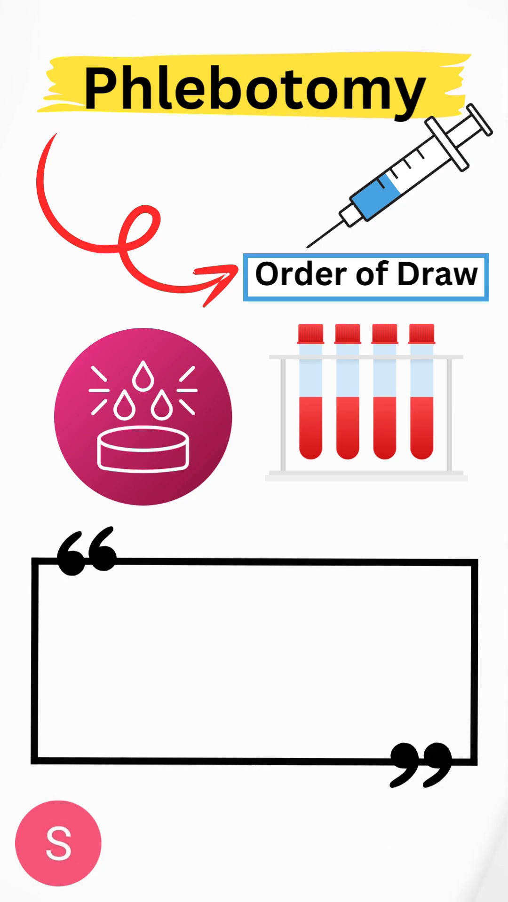
text(Required order upon which a)
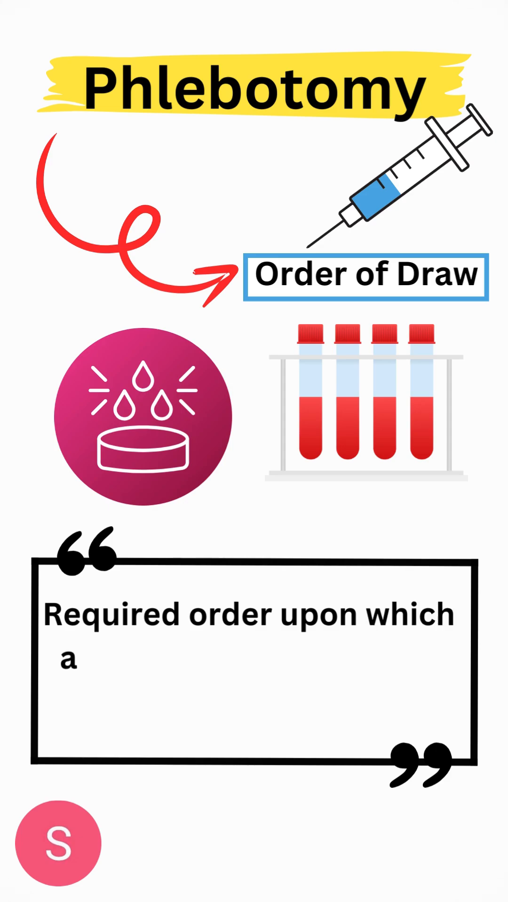